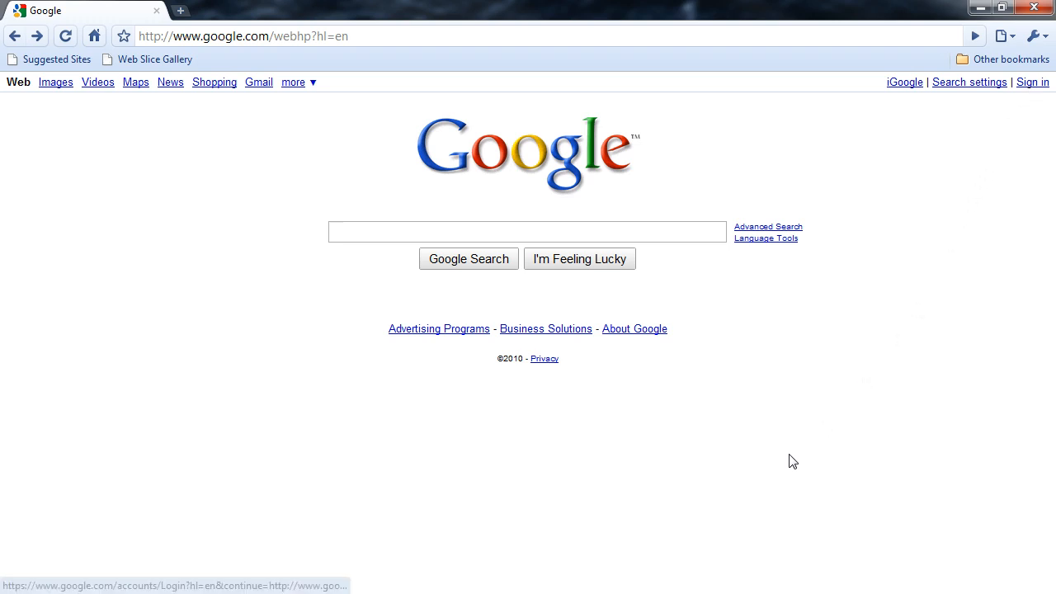
pyautogui.moveTo(1032, 82)
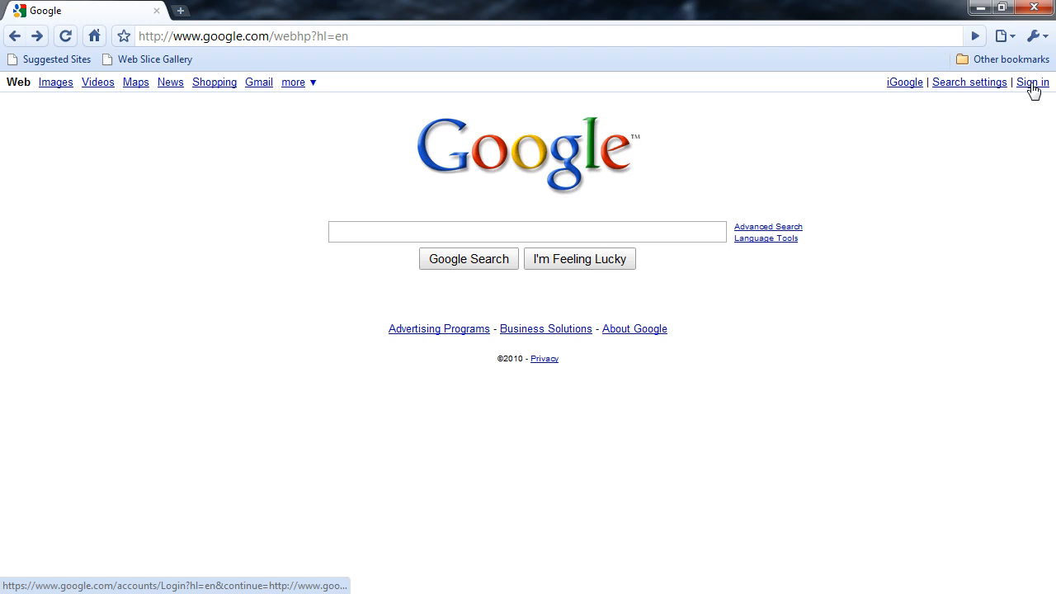
pyautogui.moveTo(254, 97)
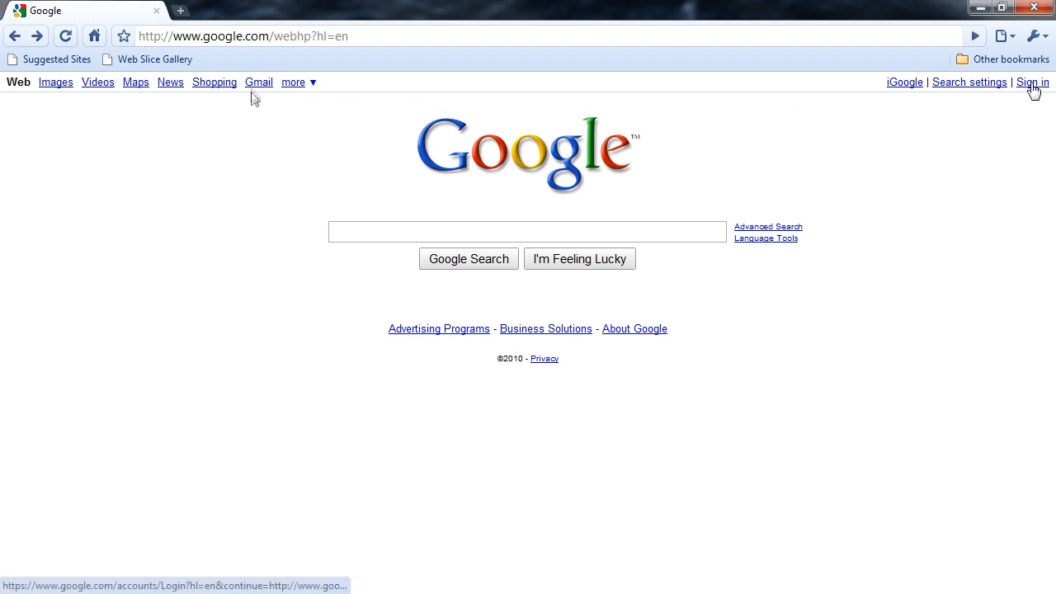
pyautogui.moveTo(259, 82)
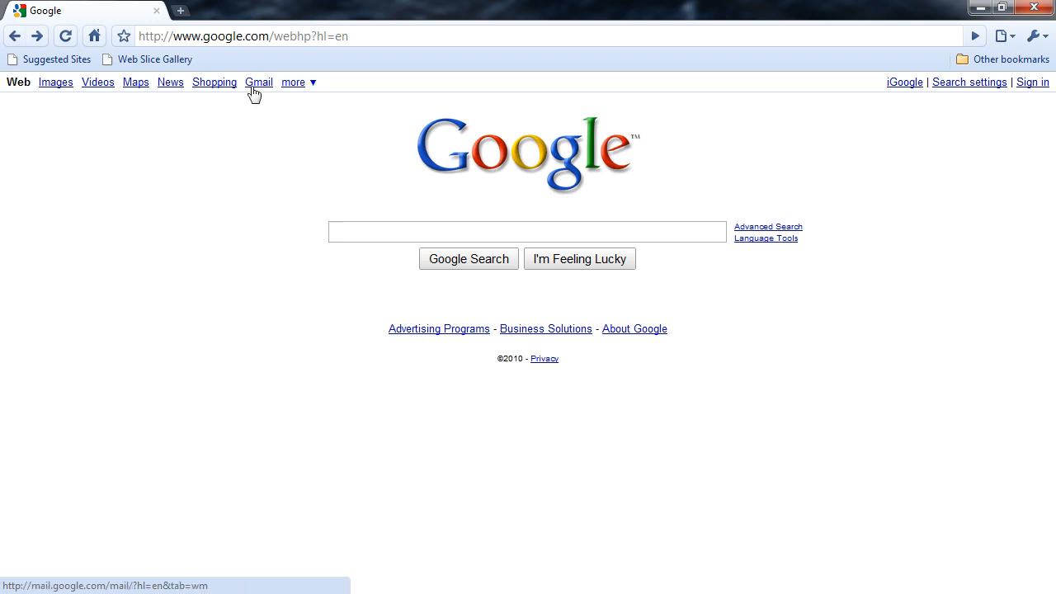
# Open Google's 'more' menu and its 'even more' full product list.
pyautogui.click(293, 82)
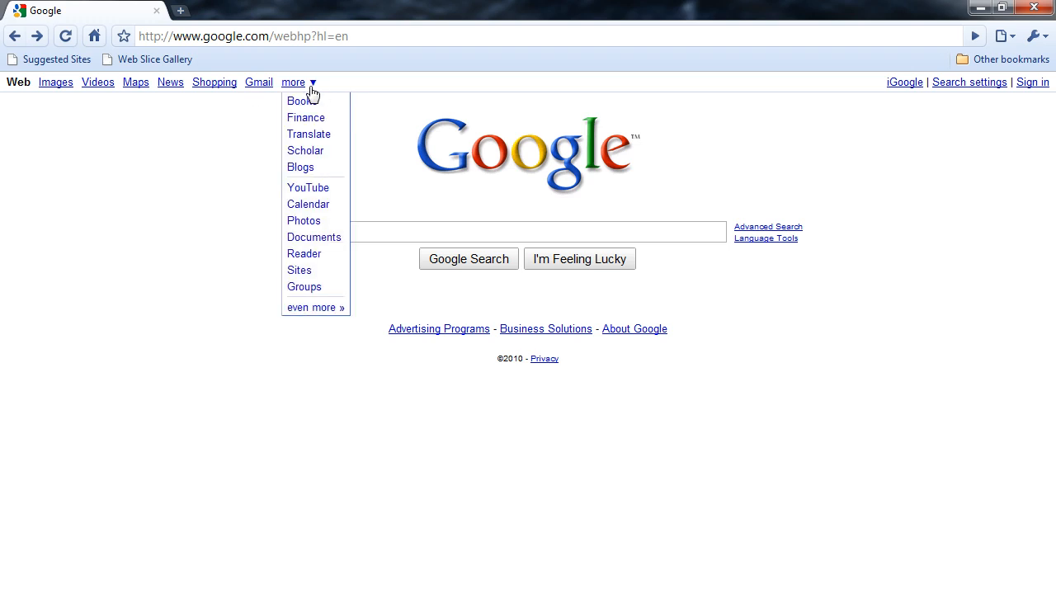
pyautogui.moveTo(325, 92)
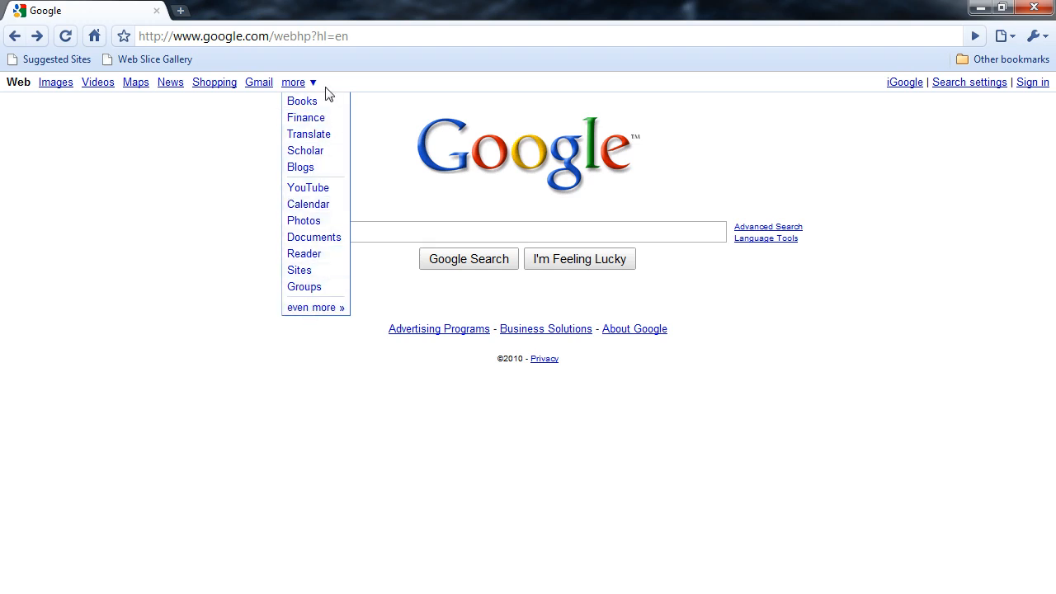
pyautogui.click(313, 307)
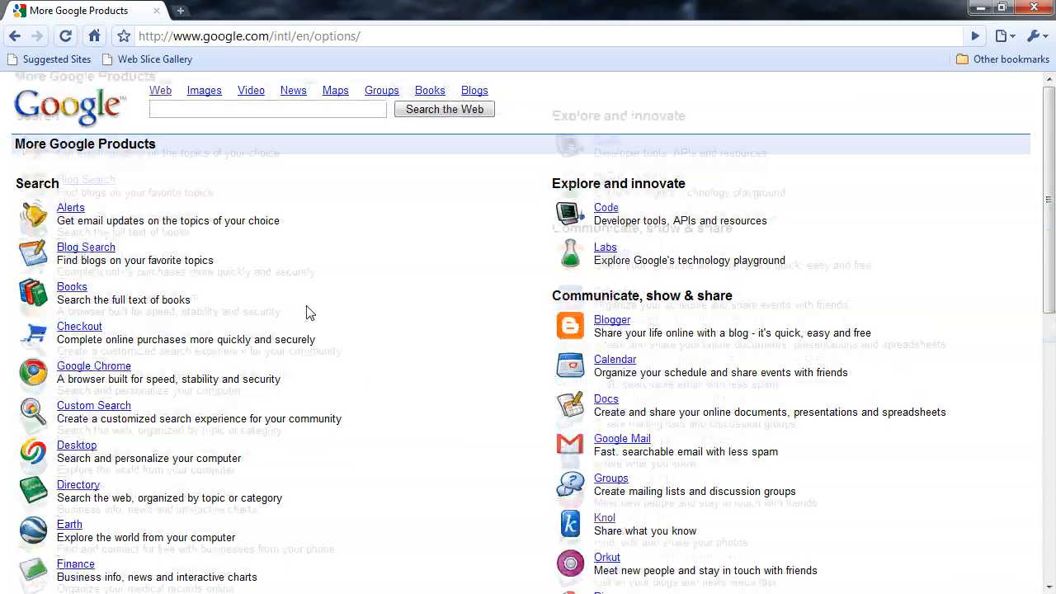
pyautogui.scroll(-3)
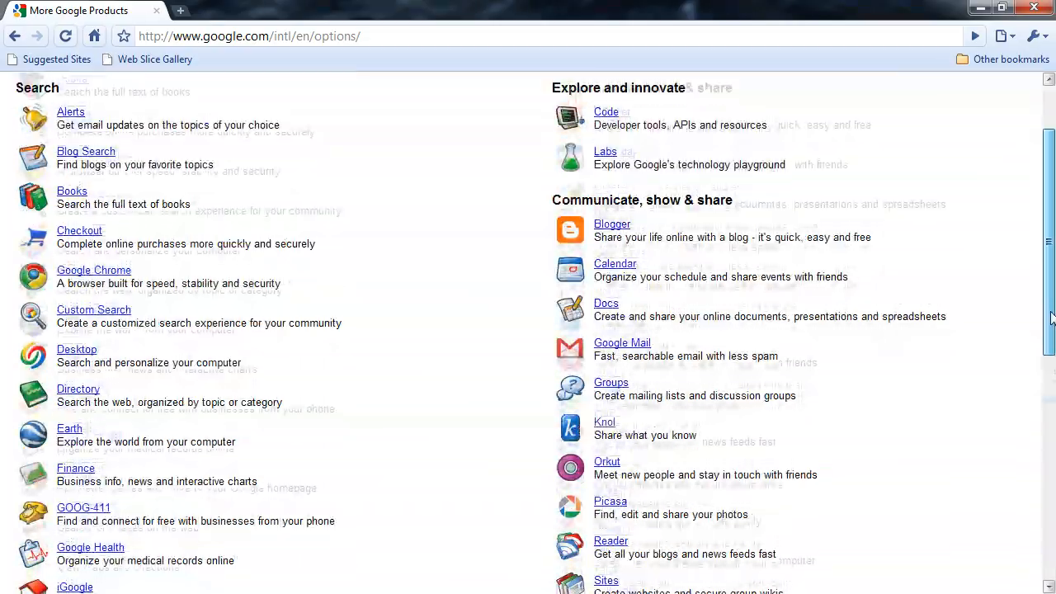
pyautogui.scroll(-3)
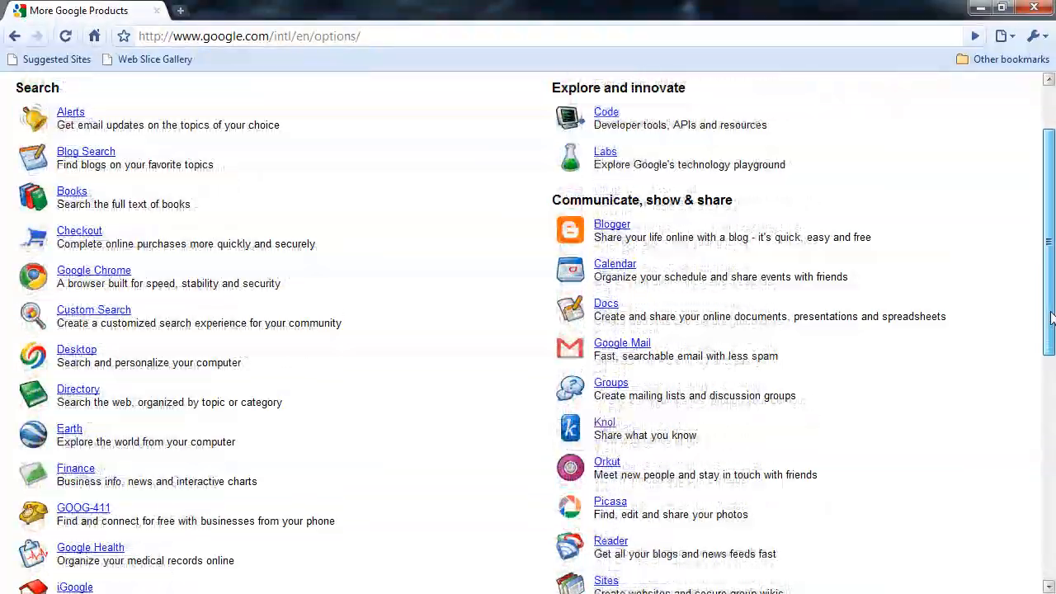
pyautogui.scroll(-3)
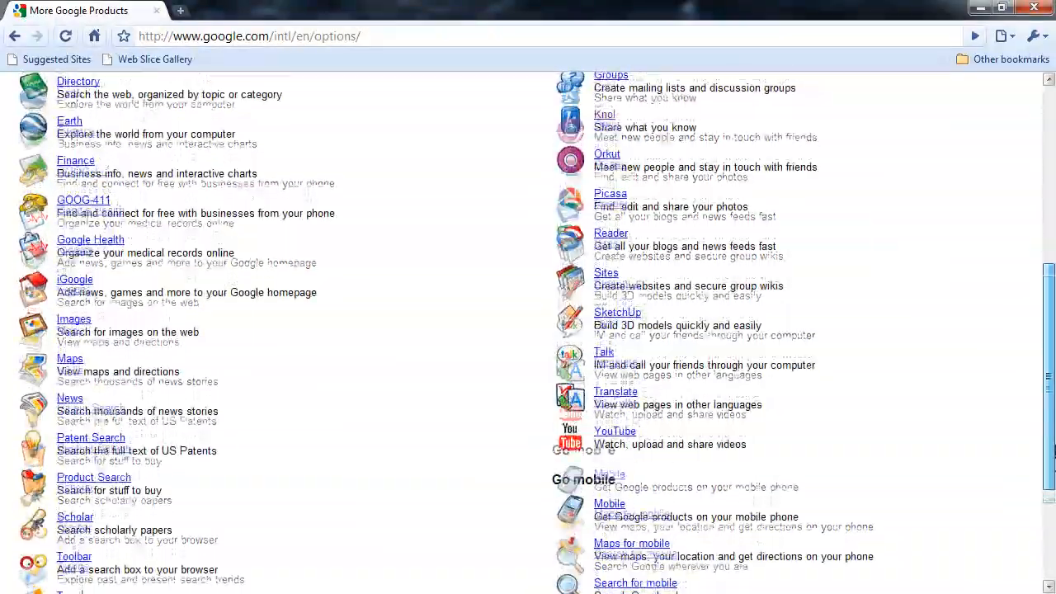
pyautogui.scroll(-3)
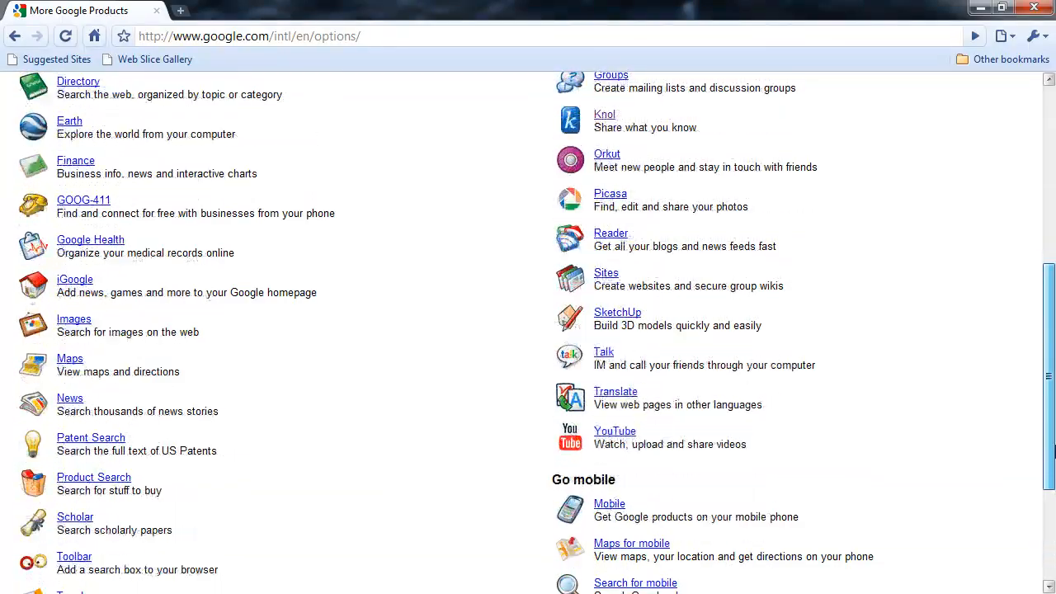
pyautogui.scroll(-3)
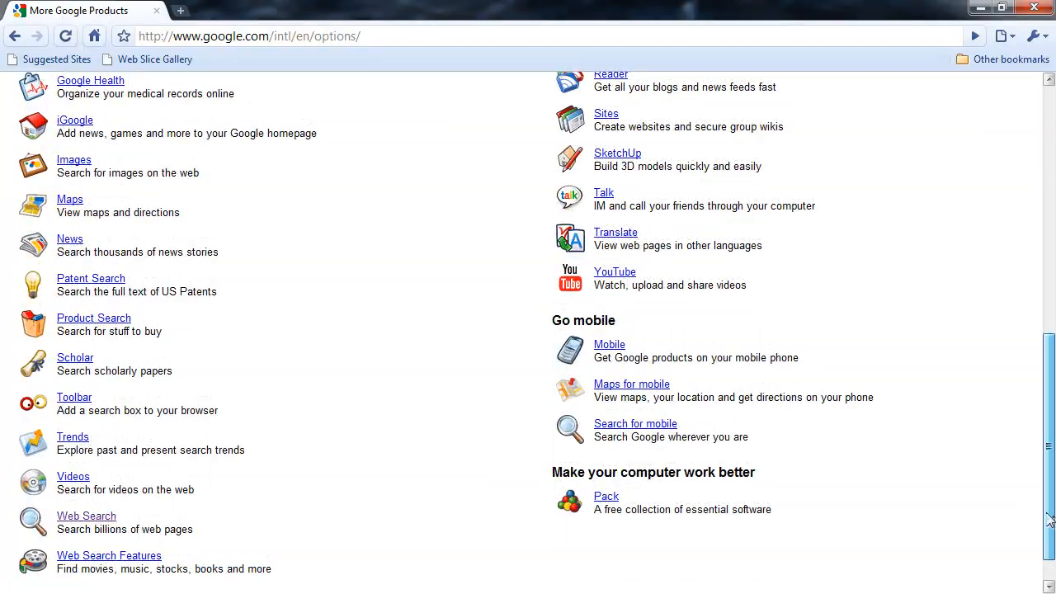
pyautogui.scroll(-3)
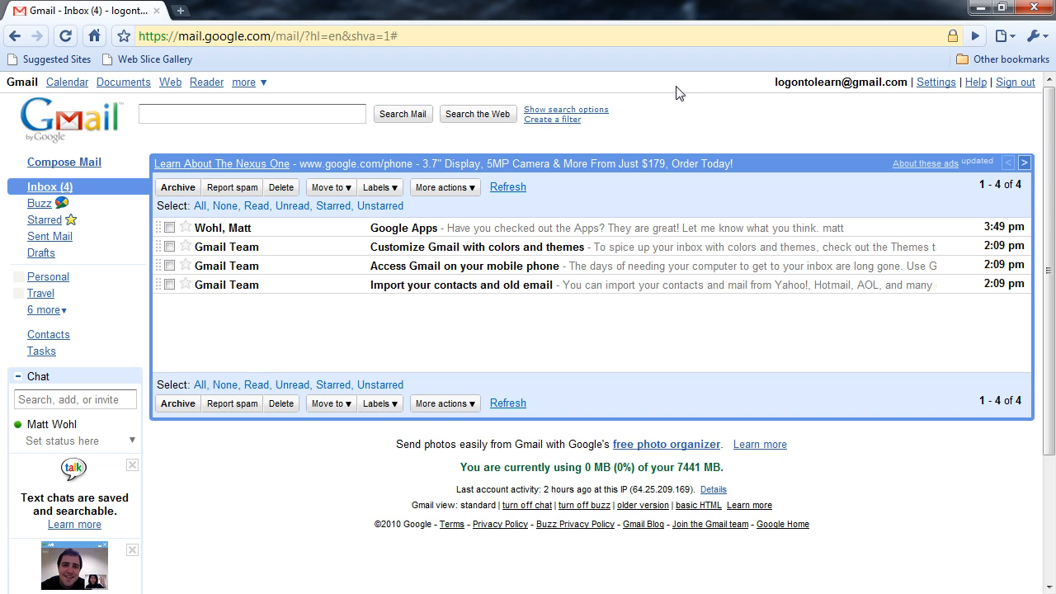
# Open Google Calendar from the Gmail top bar.
pyautogui.click(67, 82)
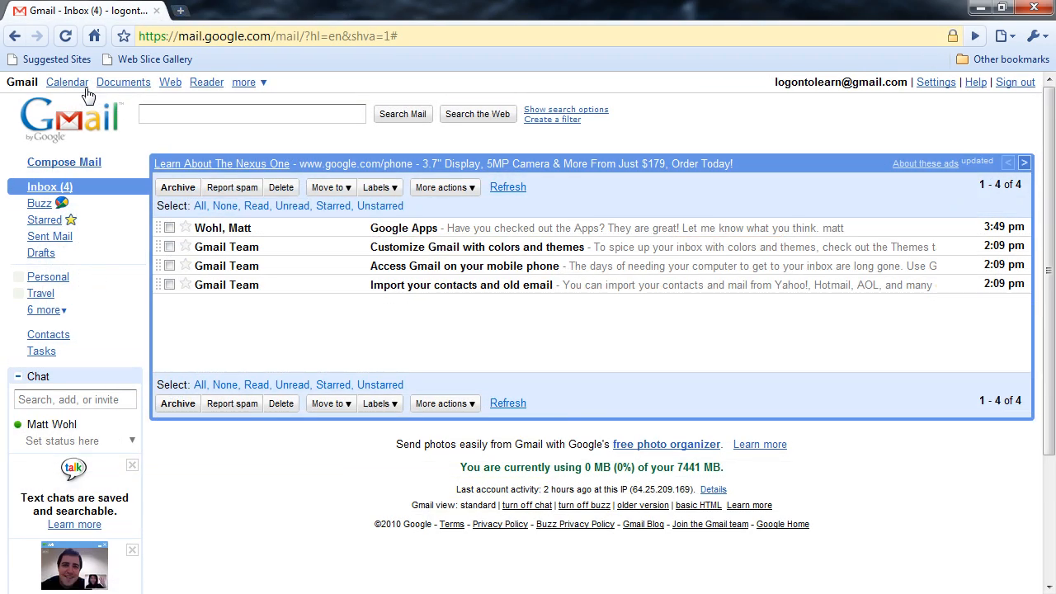
pyautogui.click(67, 82)
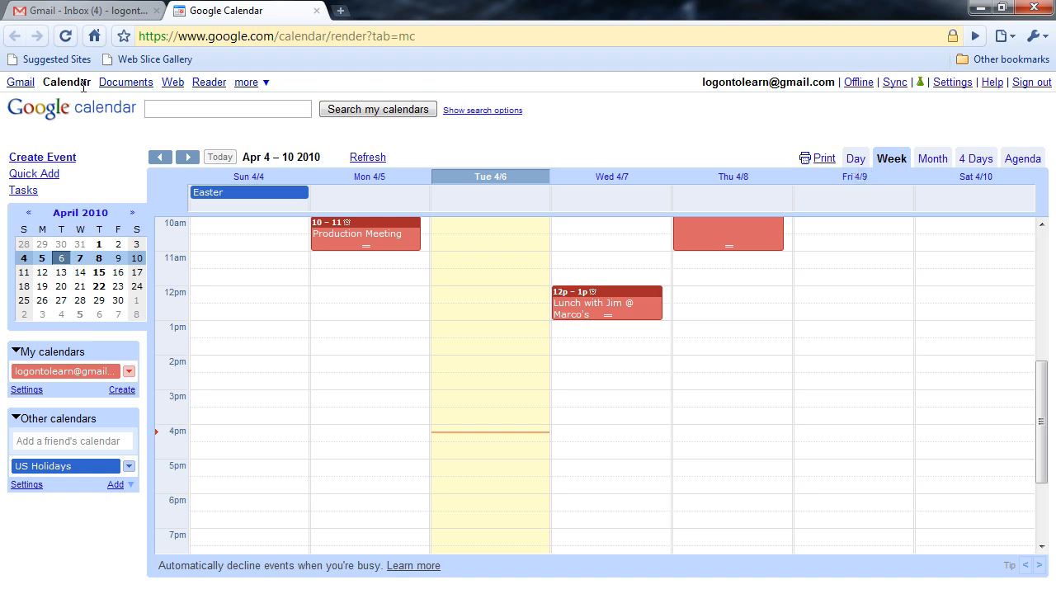
pyautogui.moveTo(932, 157)
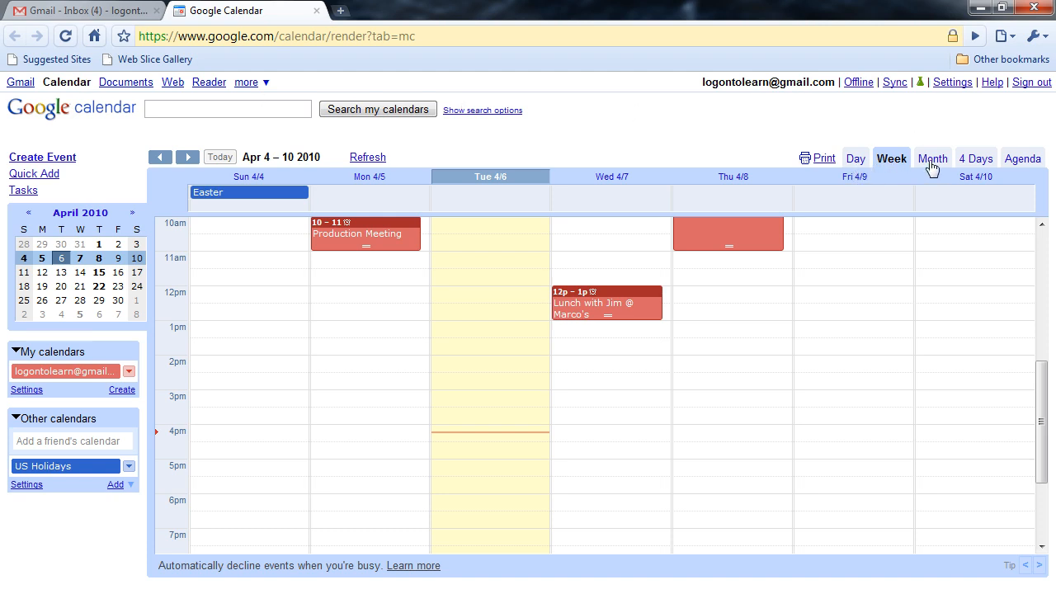
pyautogui.moveTo(1018, 169)
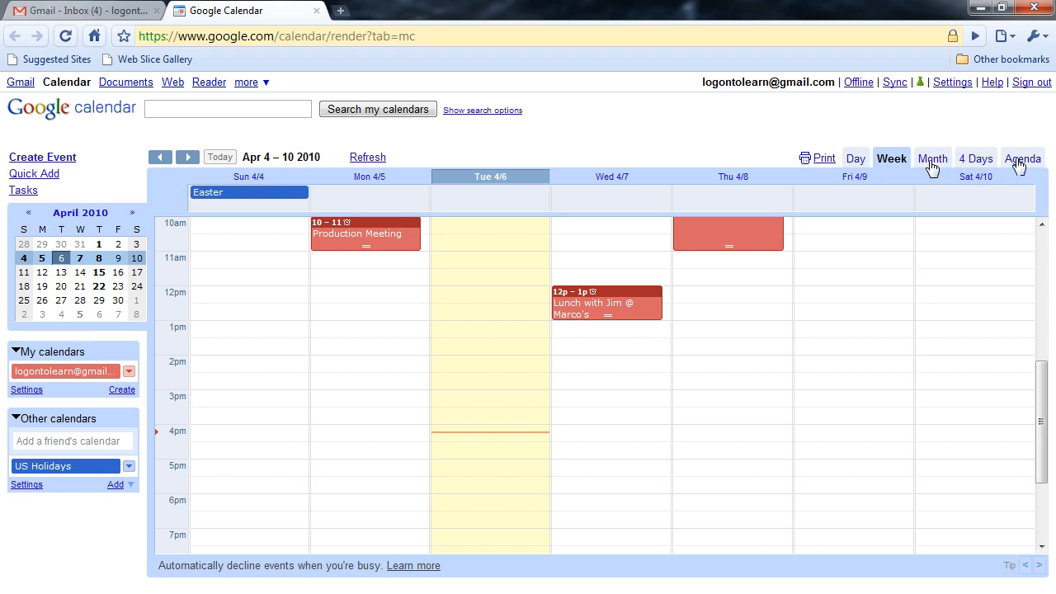
pyautogui.moveTo(238, 162)
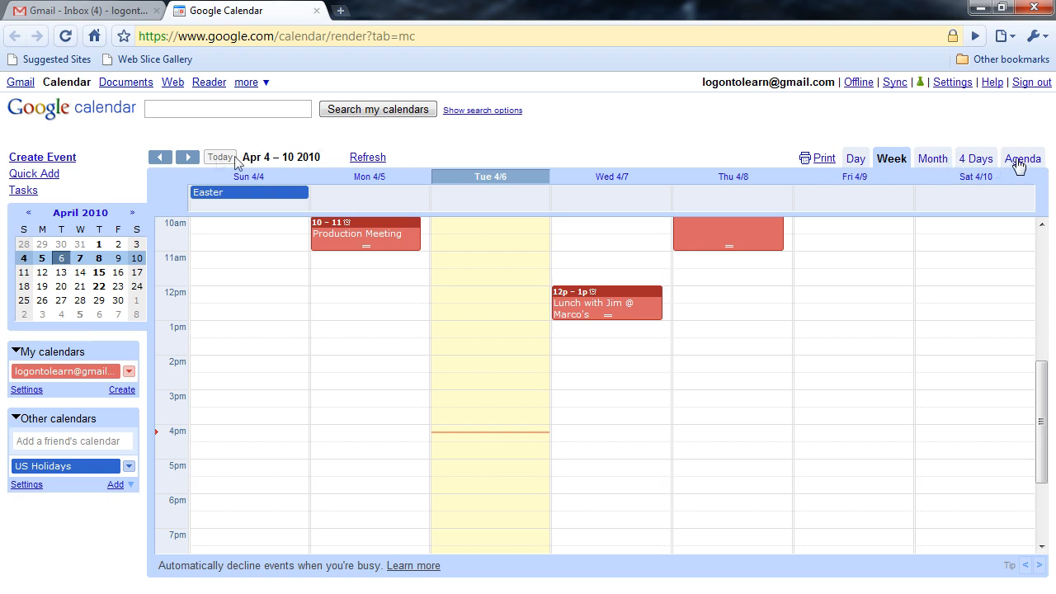
pyautogui.moveTo(62, 161)
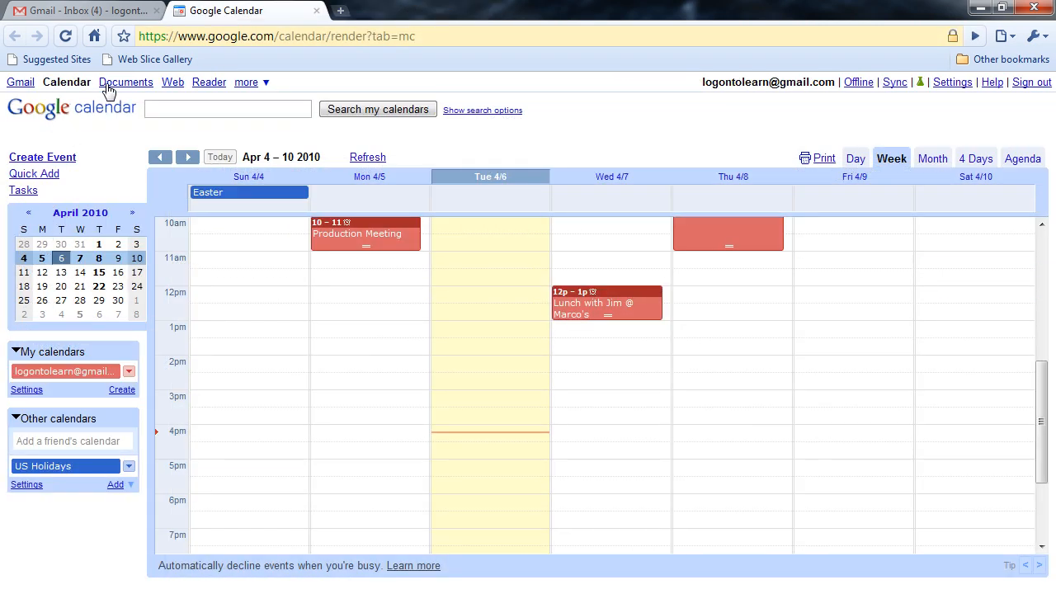
# From the Google Docs list, create a new blank Document.
pyautogui.click(127, 81)
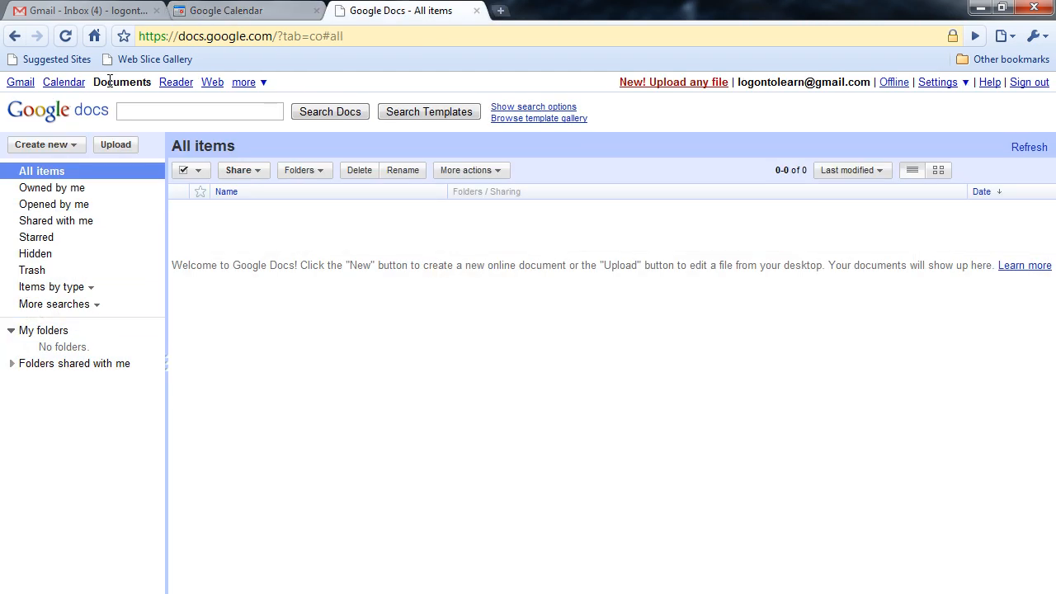
pyautogui.moveTo(85, 130)
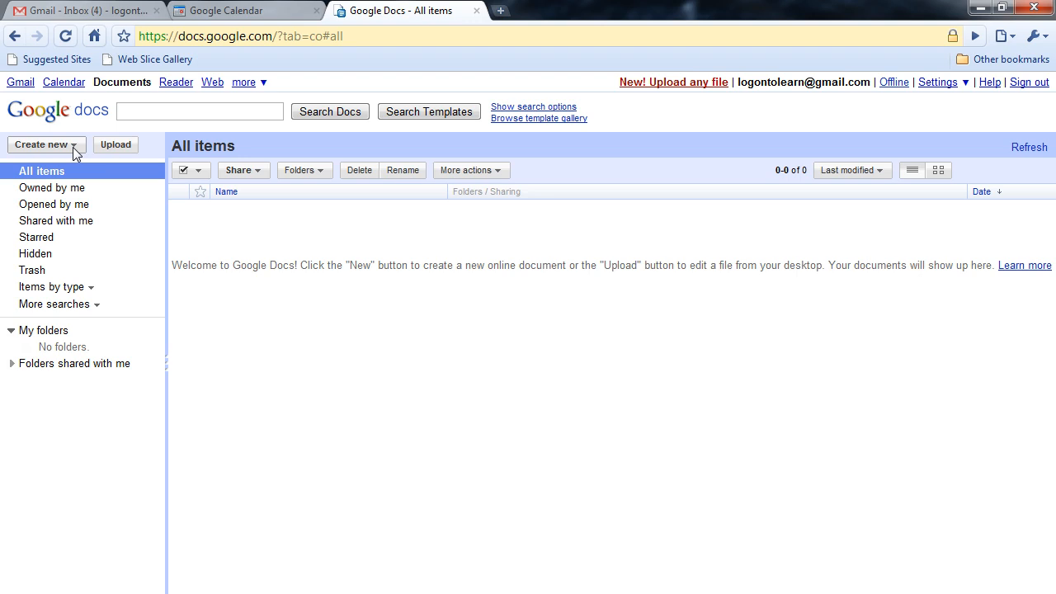
pyautogui.moveTo(72, 169)
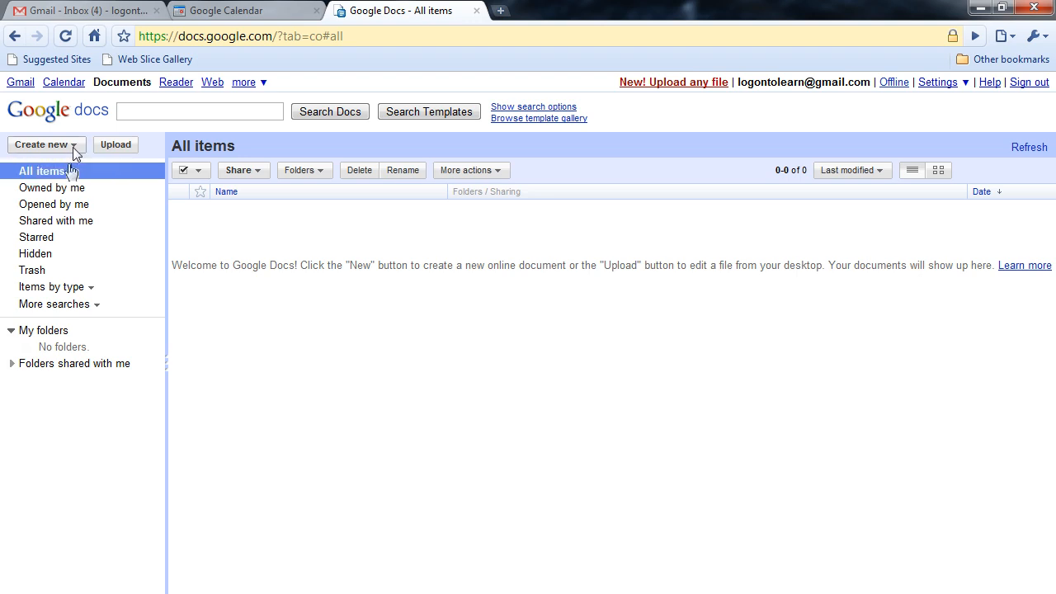
pyautogui.click(46, 145)
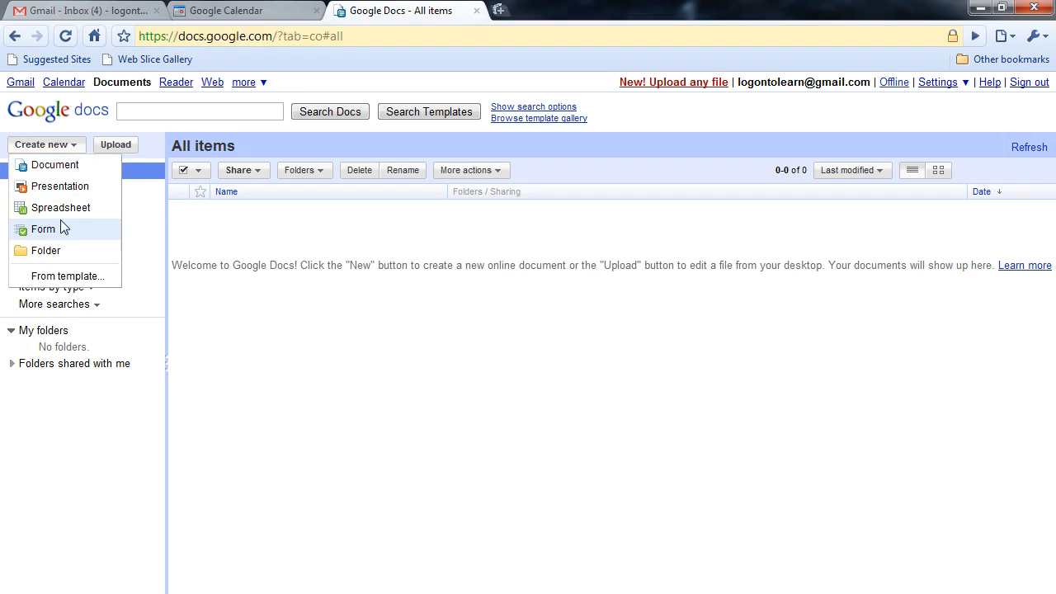
pyautogui.click(56, 165)
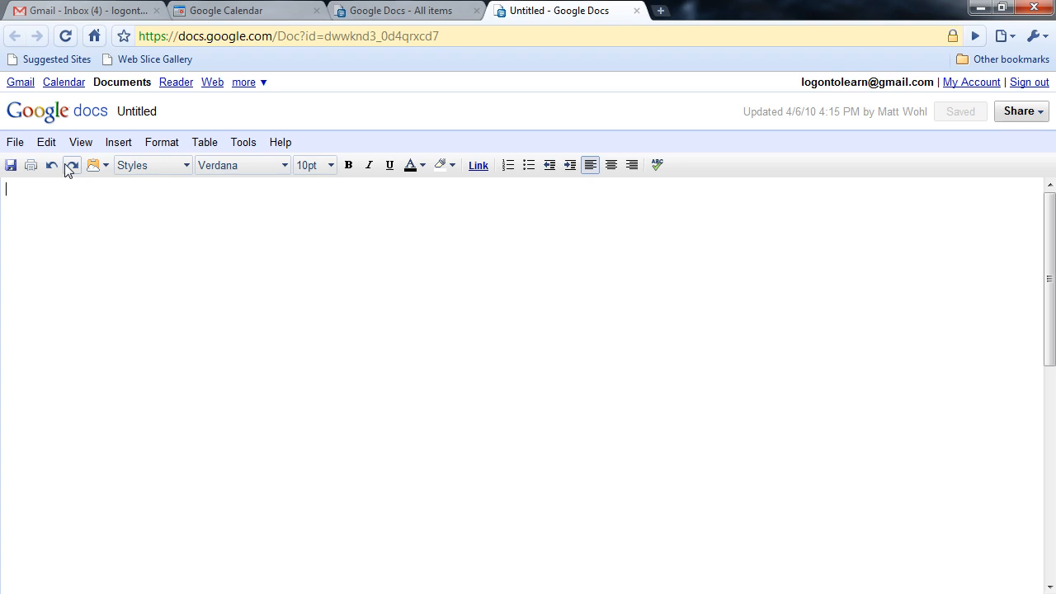
# Type 'This is a Google doc.' into the document and save it.
pyautogui.write('is is a o')
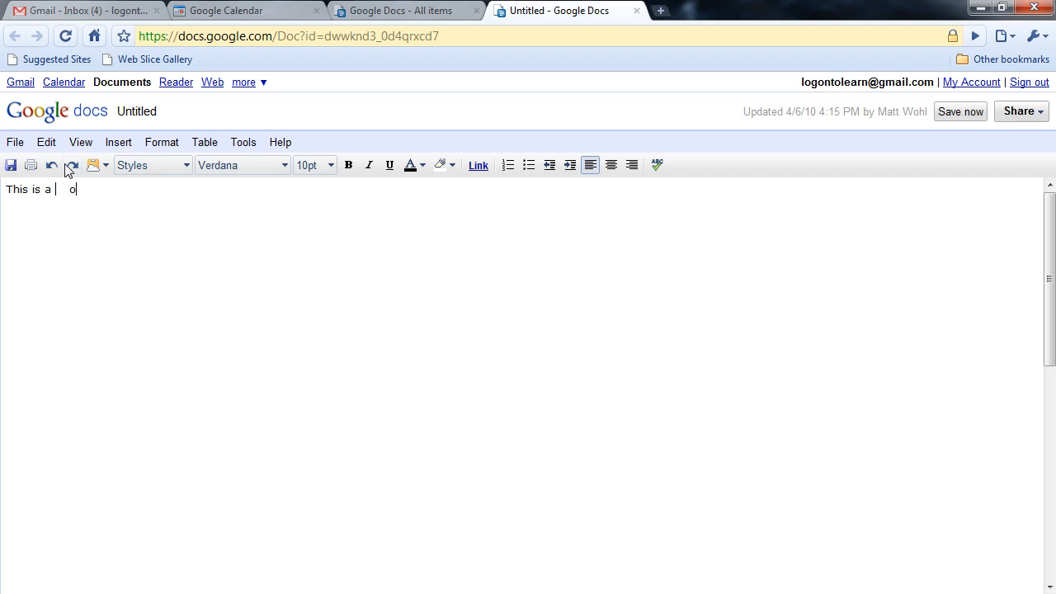
pyautogui.write('Google doc.')
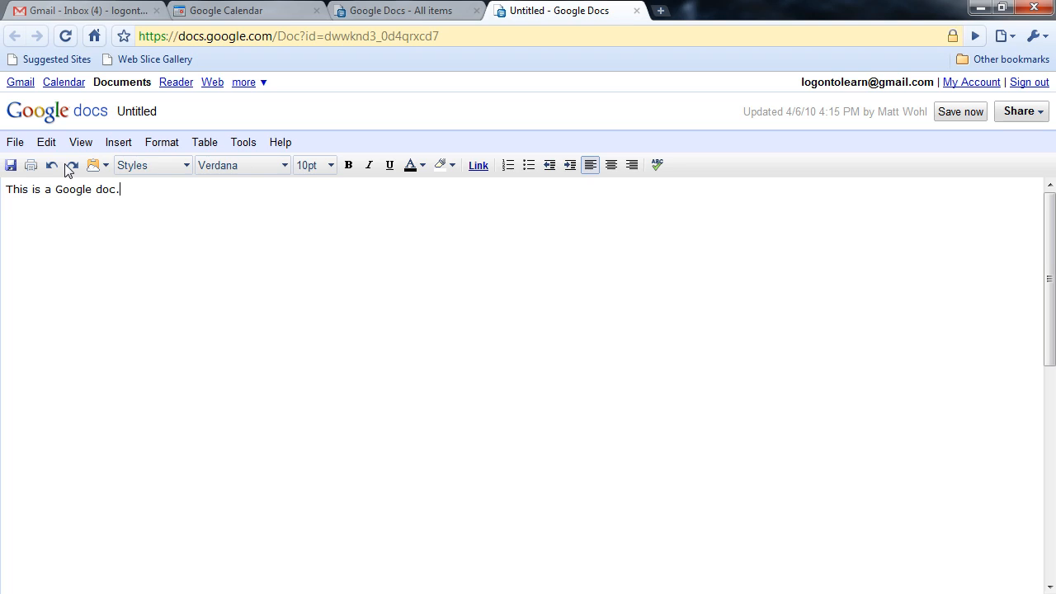
pyautogui.moveTo(729, 163)
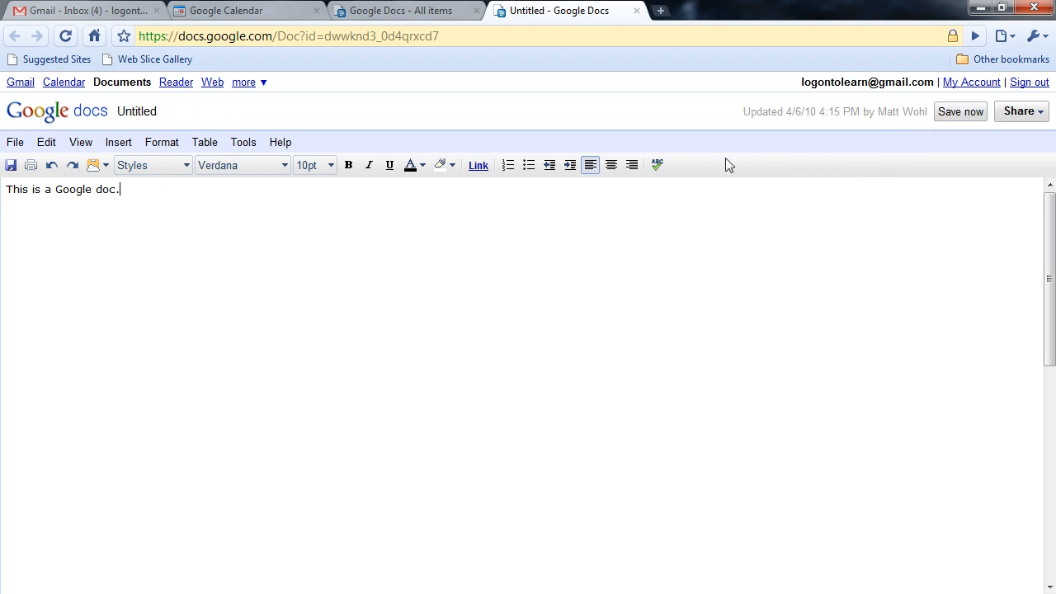
pyautogui.click(960, 111)
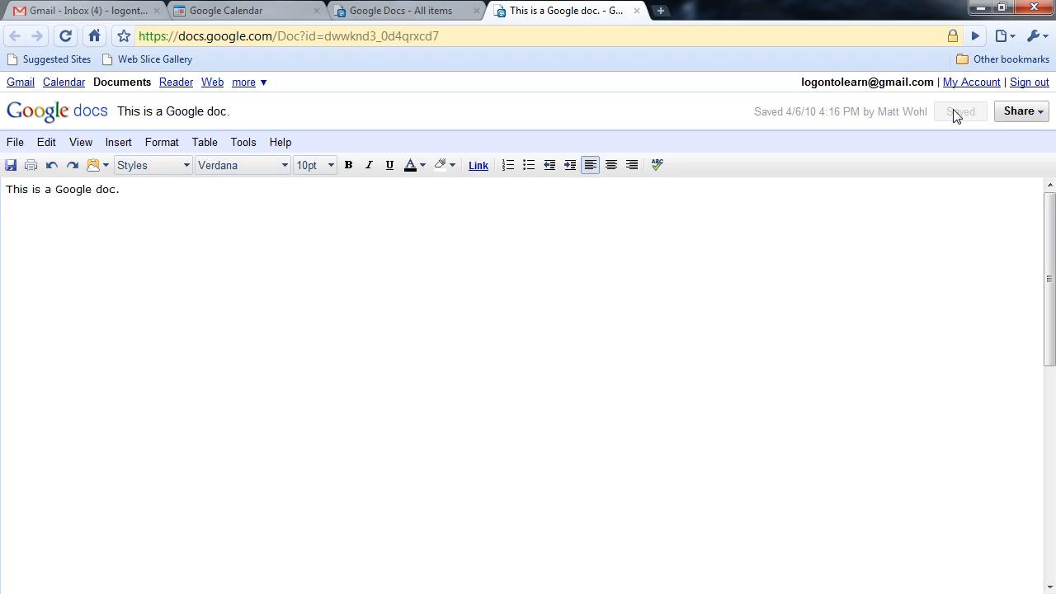
pyautogui.moveTo(651, 22)
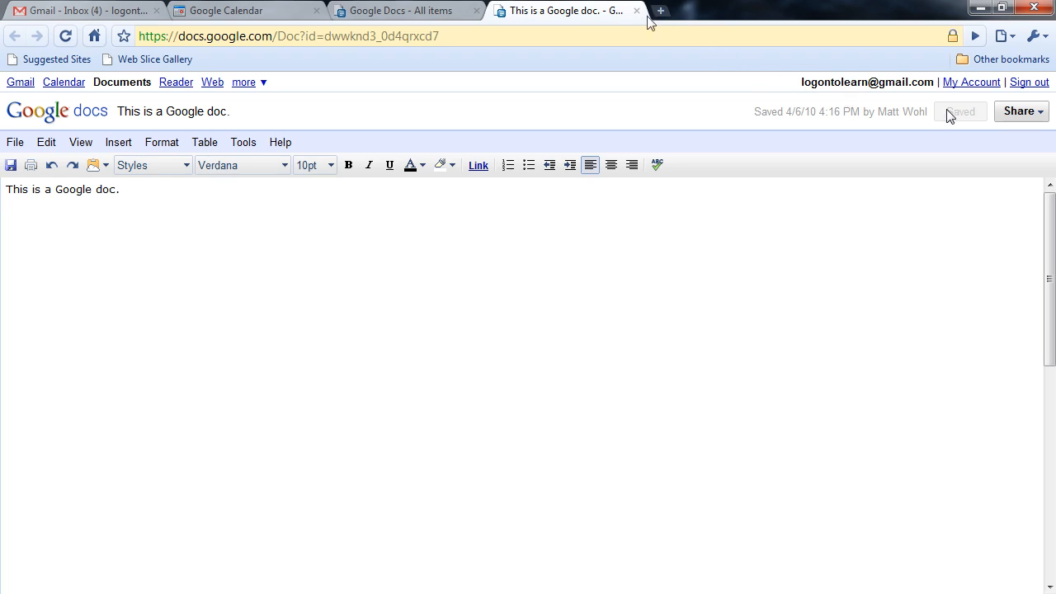
pyautogui.moveTo(609, 36)
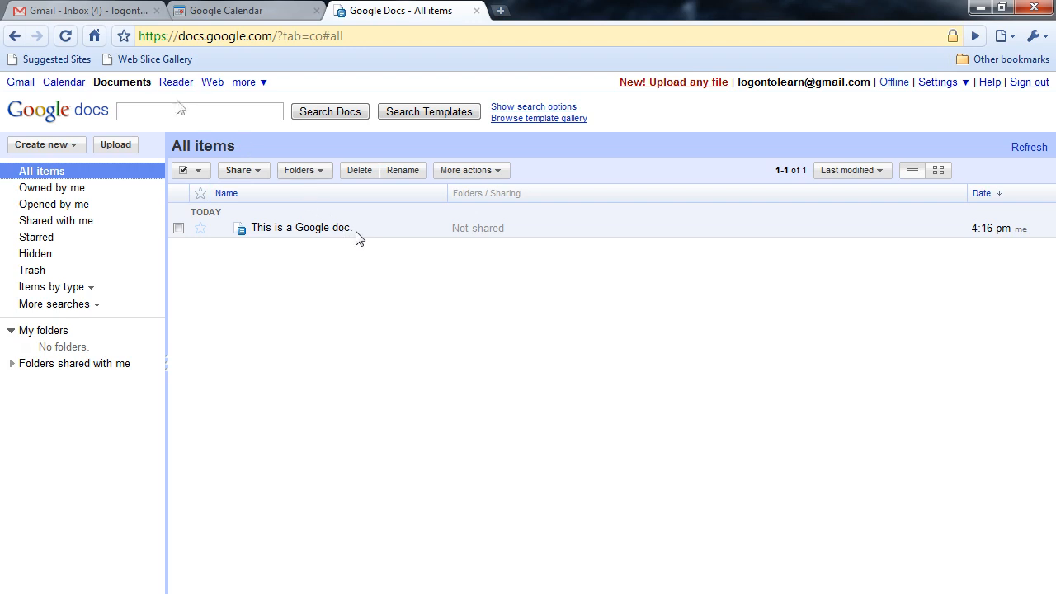
pyautogui.moveTo(176, 82)
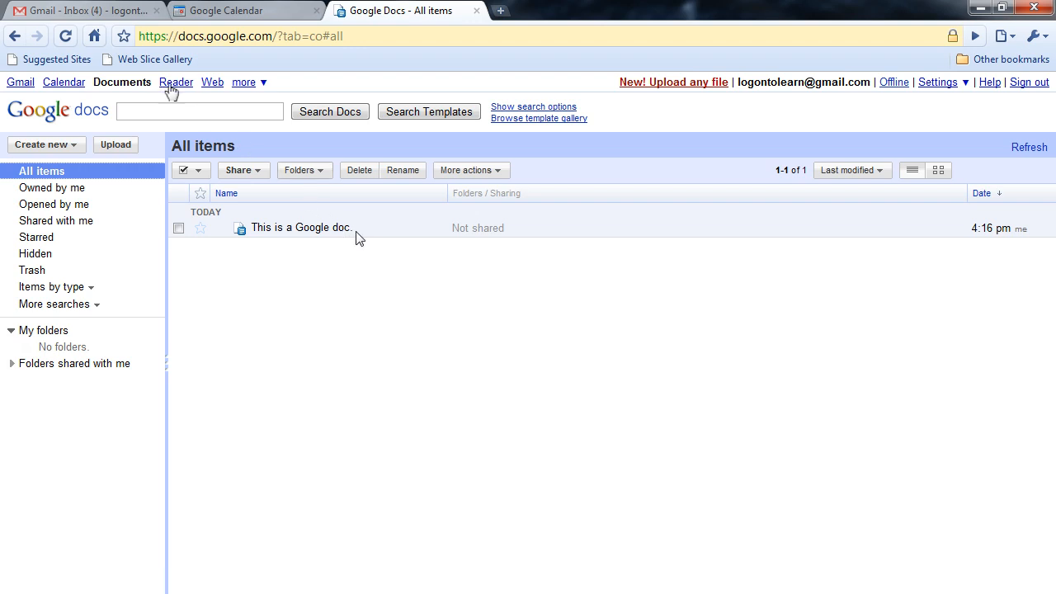
pyautogui.moveTo(212, 82)
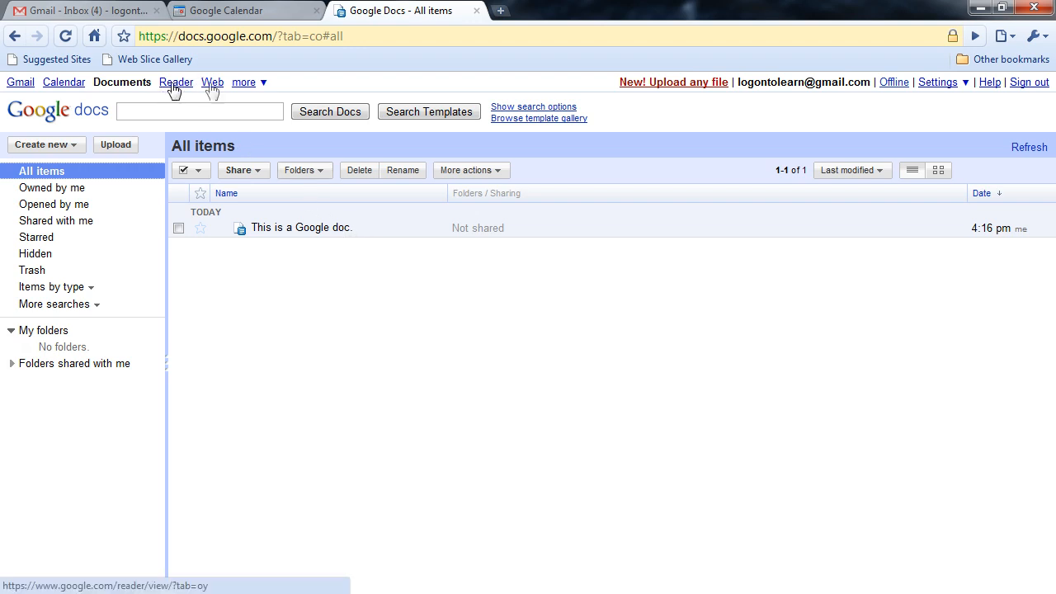
# Show the 'more' dropdown of Google services in the Docs top bar.
pyautogui.click(244, 82)
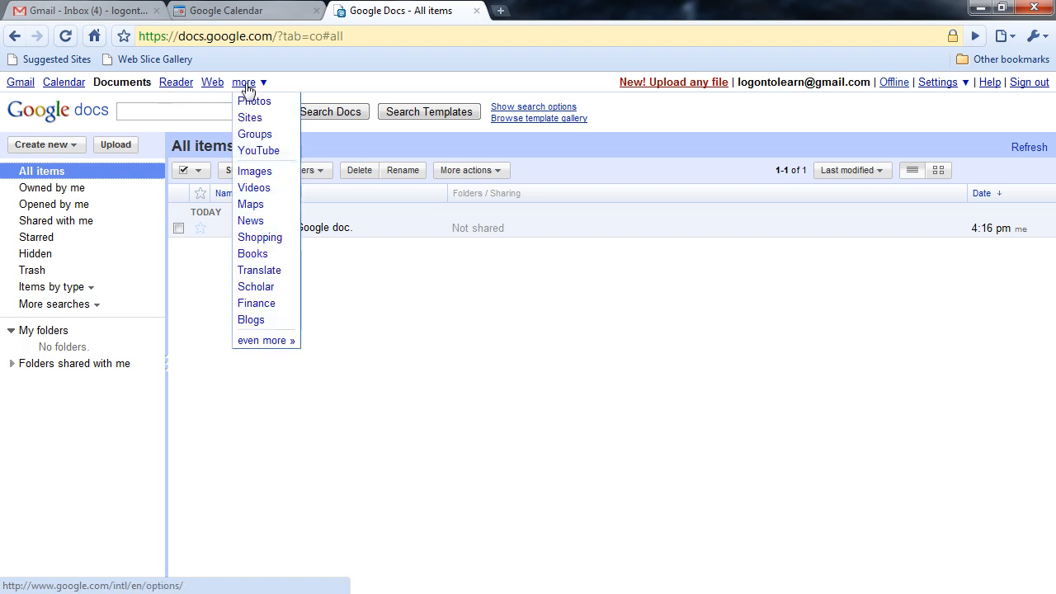
pyautogui.moveTo(255, 133)
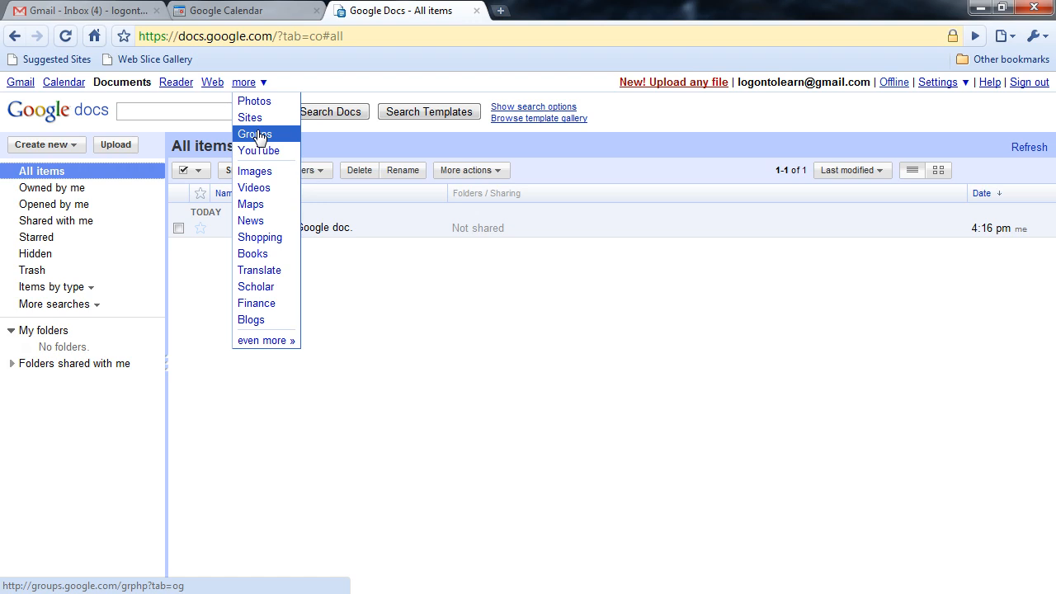
pyautogui.moveTo(250, 117)
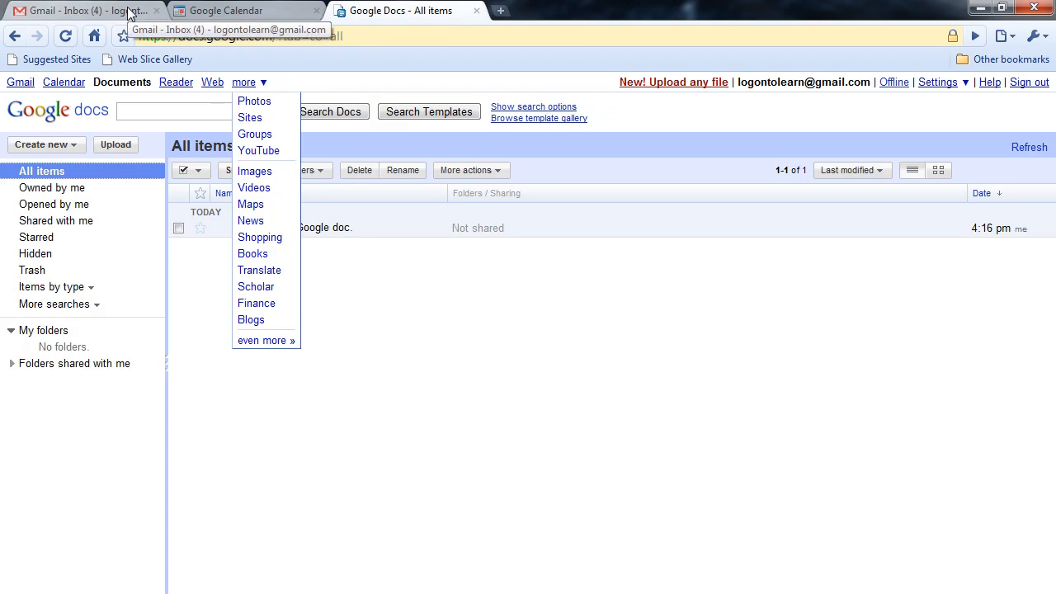
# Cycle through the Gmail, Calendar and Docs tabs, dismiss the more menu, and return to Gmail.
pyautogui.click(83, 10)
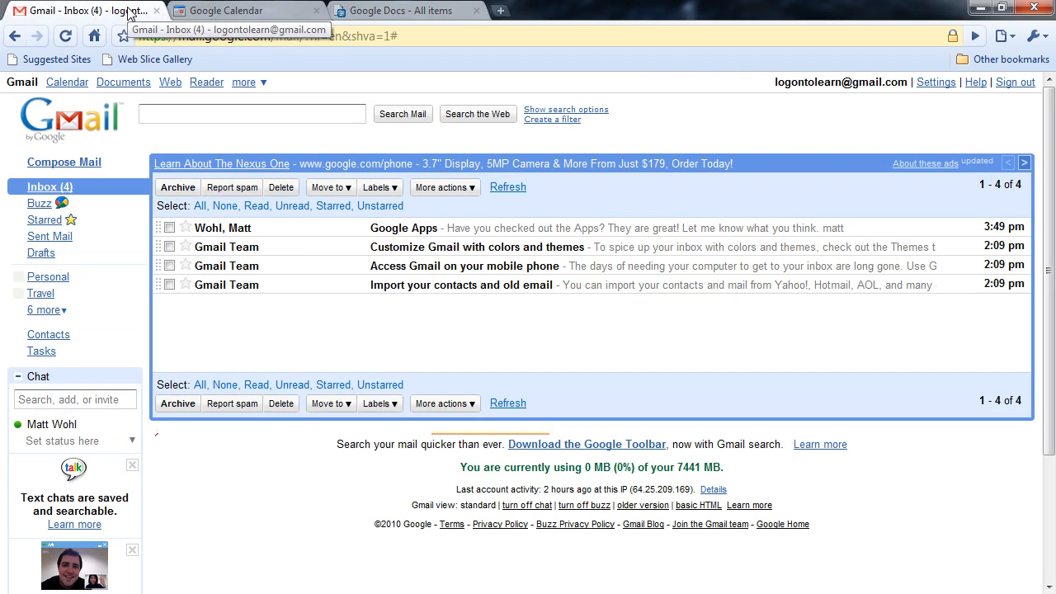
pyautogui.click(239, 10)
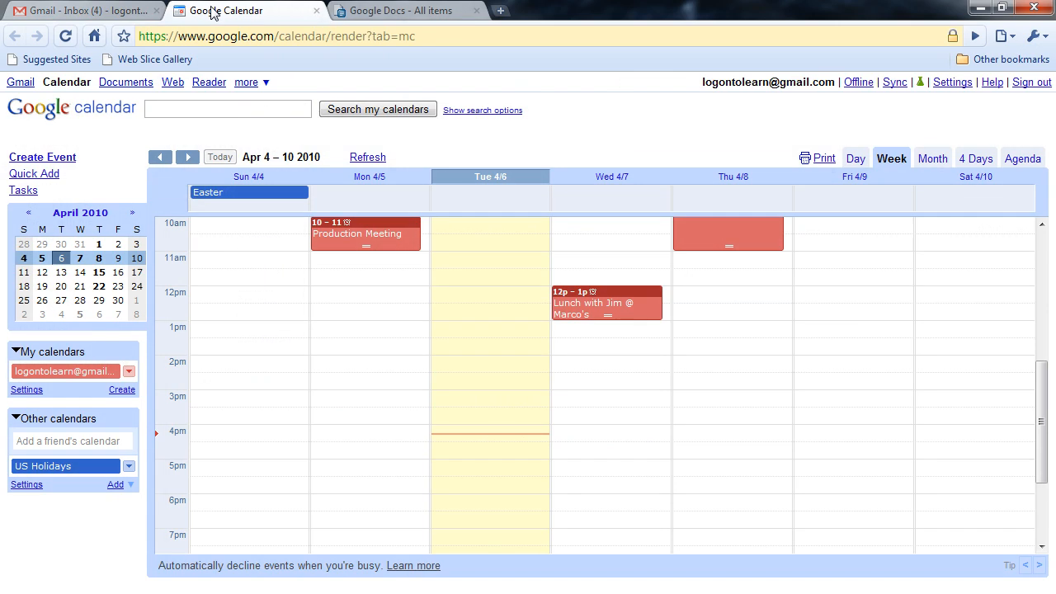
pyautogui.click(404, 10)
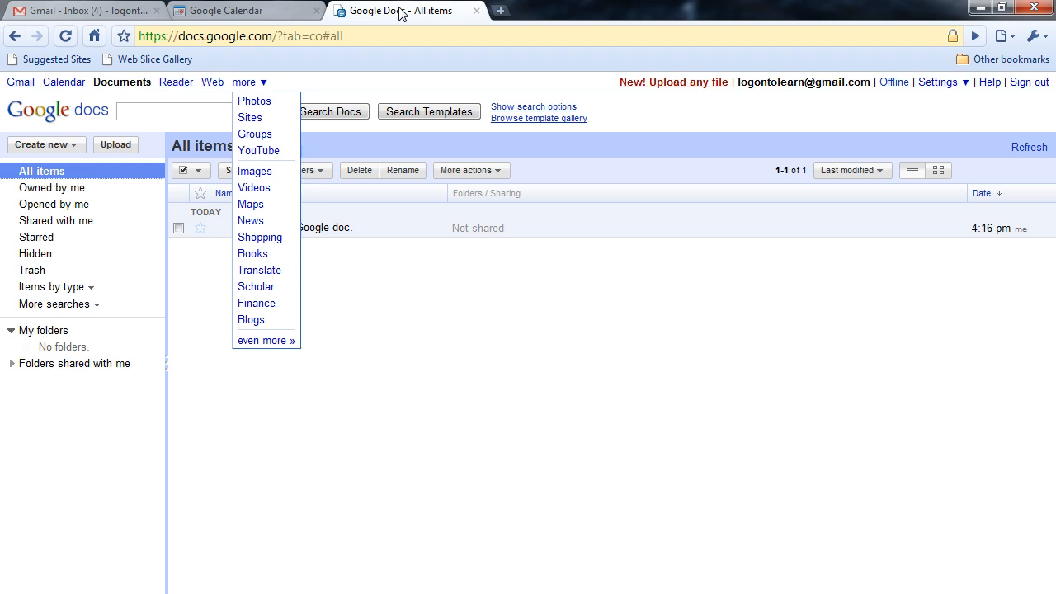
pyautogui.click(381, 93)
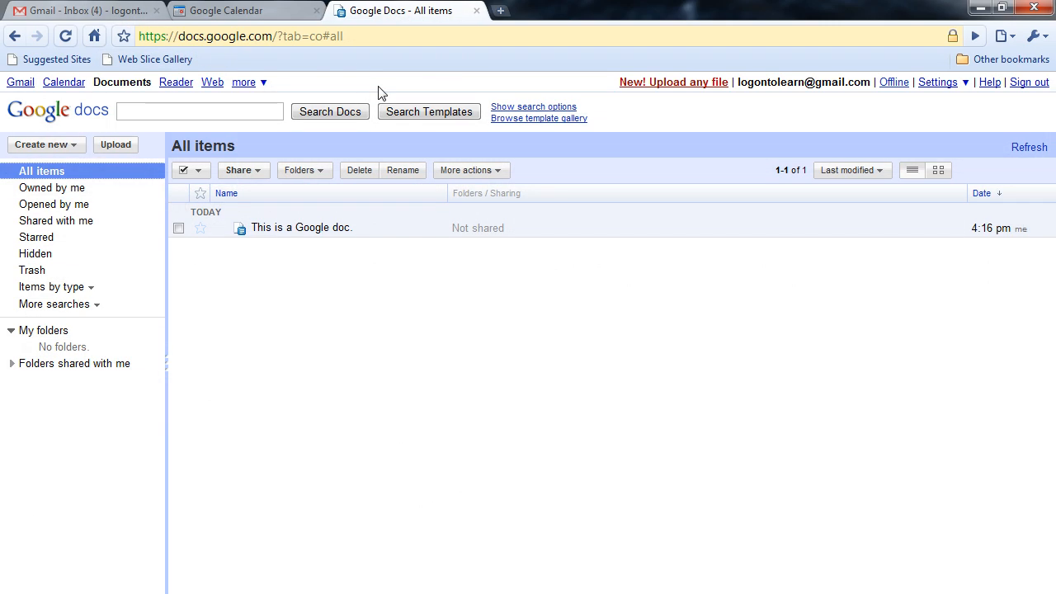
pyautogui.click(82, 10)
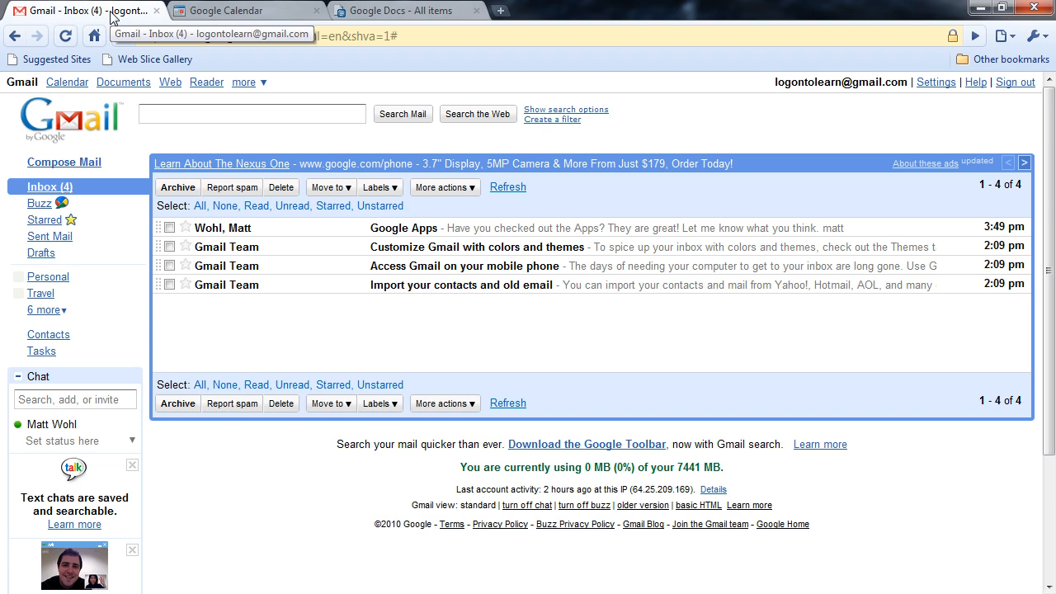